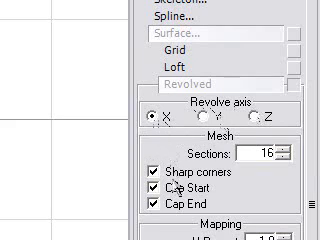
- Scroll down to reveal Circle, Helix and Strip under the Spline submenu
scroll(down, 3)
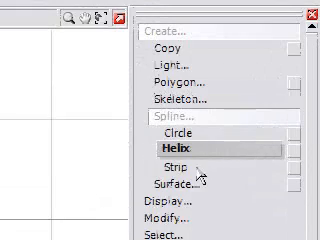
- Choose Spline > Strip and drag in the viewport to lay the first profile points
click(184, 145)
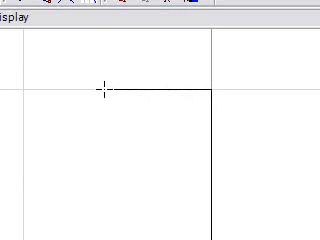
drag(100, 90, 85, 140)
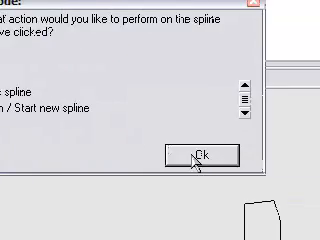
- Keep the chosen option in the spline action dialog and confirm with Ok
click(197, 155)
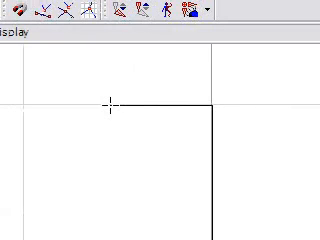
- Add a spline point below and left of the top corner, creating a slanted segment
click(84, 152)
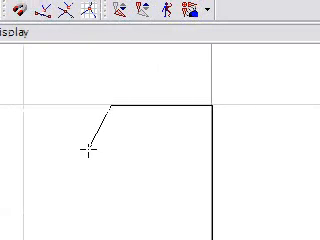